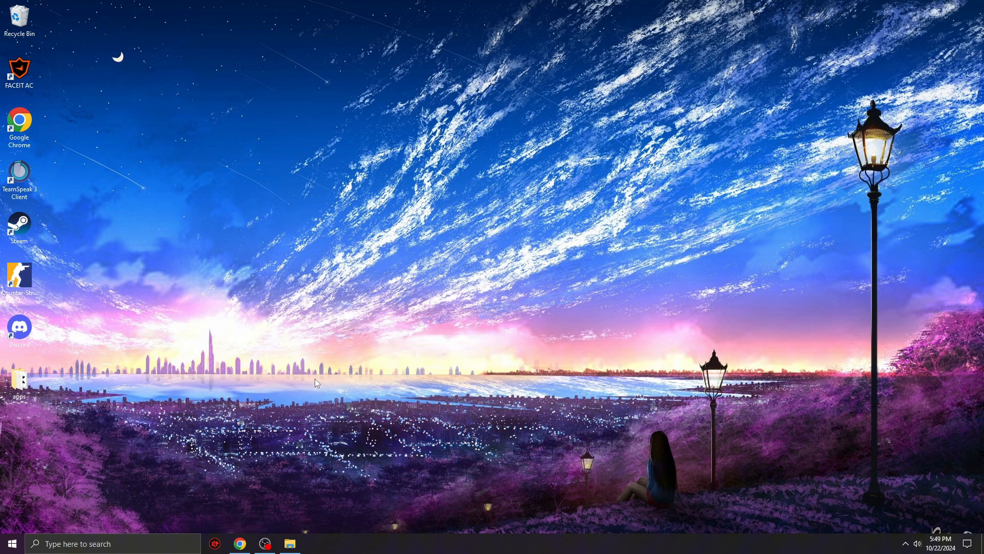
mouse_move(312, 383)
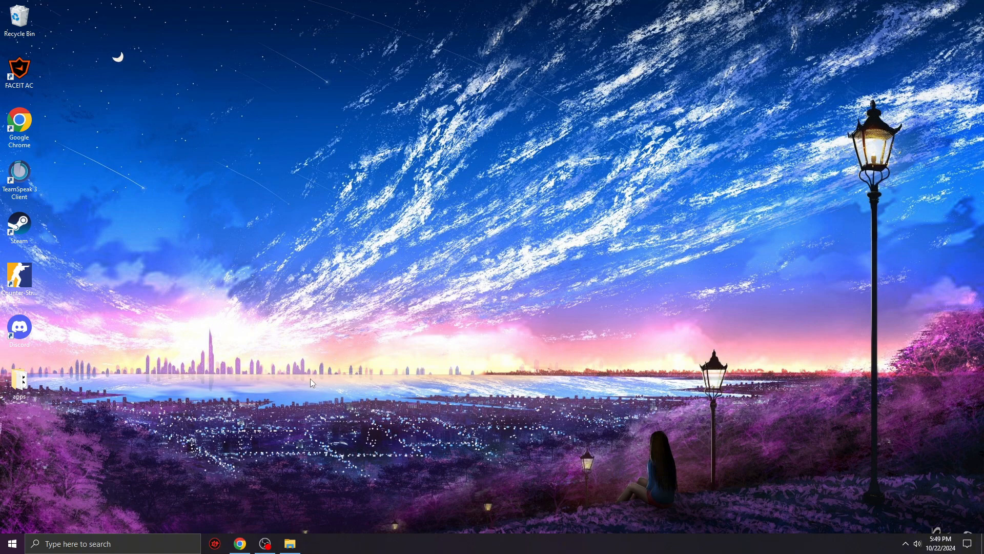
mouse_move(355, 255)
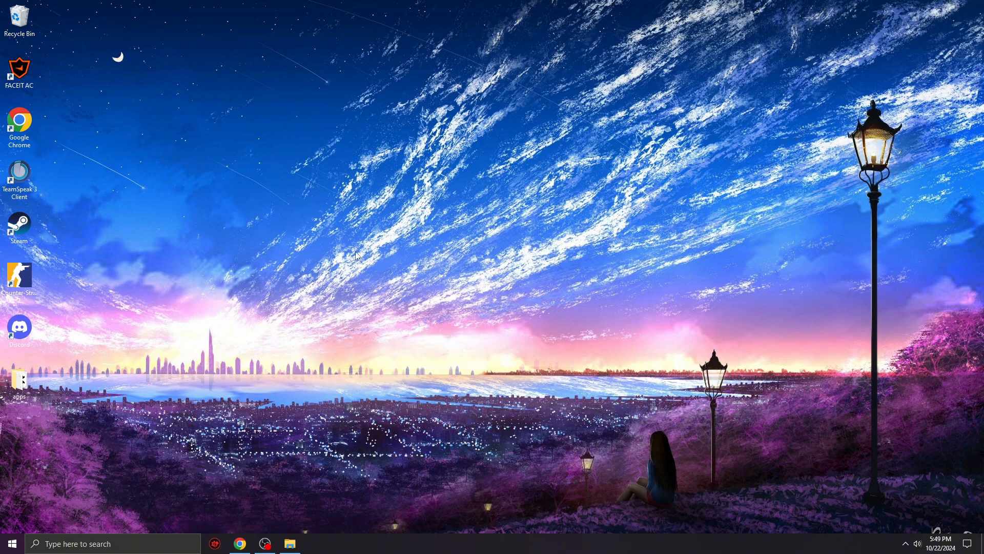
mouse_move(386, 218)
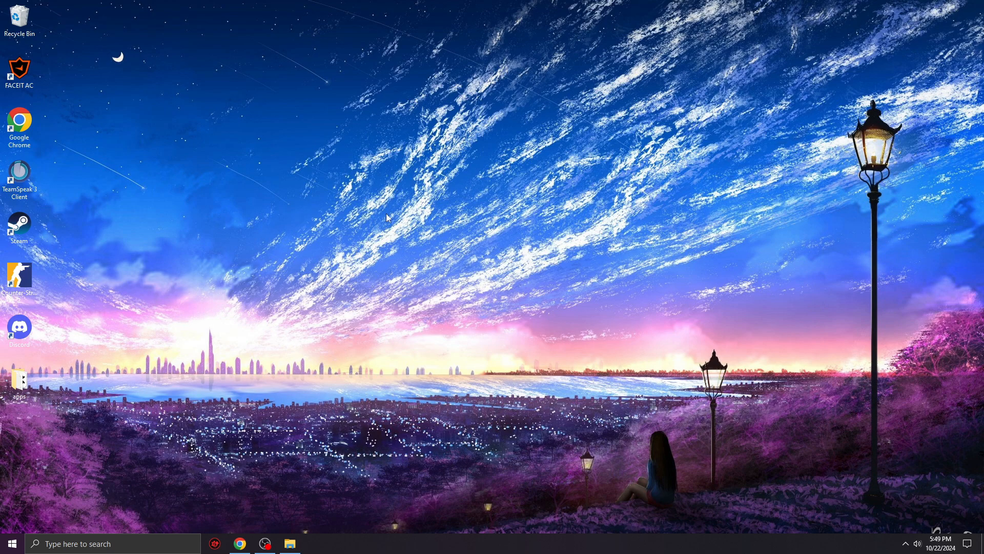
- Open NVIDIA Control Panel from the desktop right-click menu
right_click(386, 218)
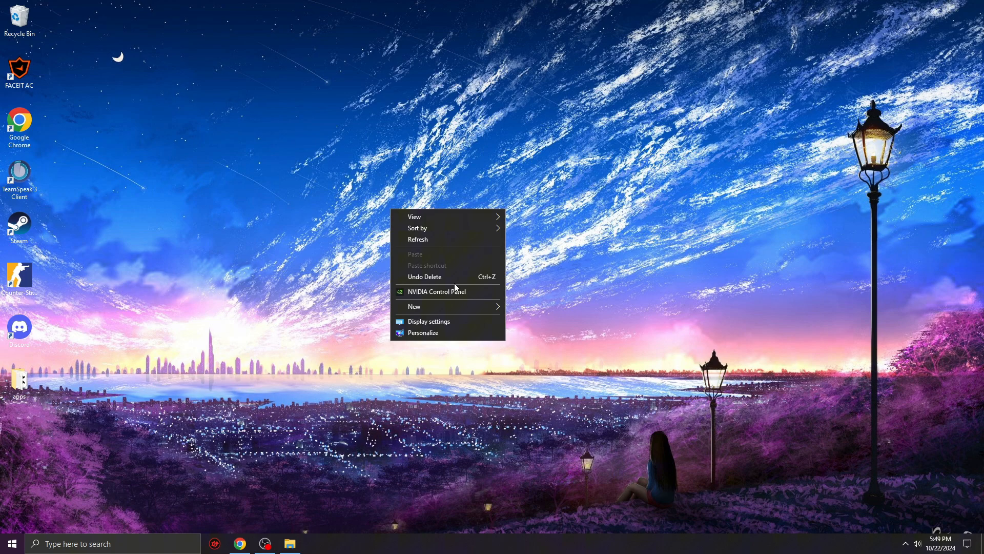
left_click(477, 297)
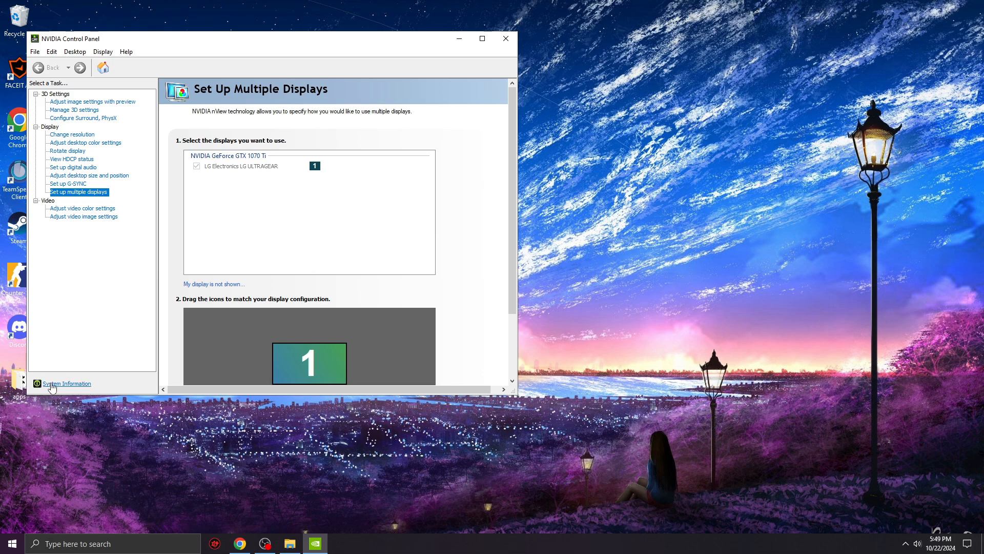
mouse_move(356, 213)
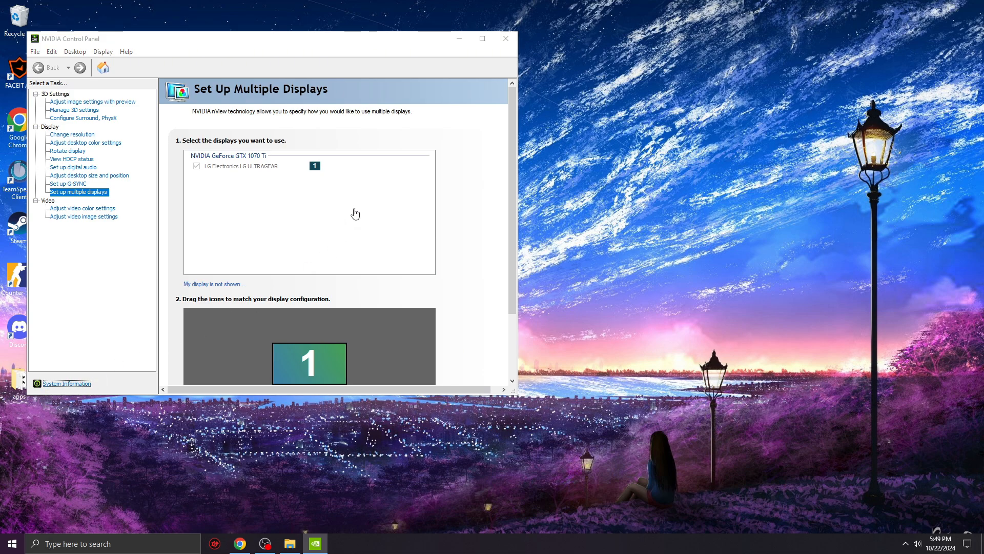
- Check System Information to confirm driver version 565.90, then close it
left_click(66, 383)
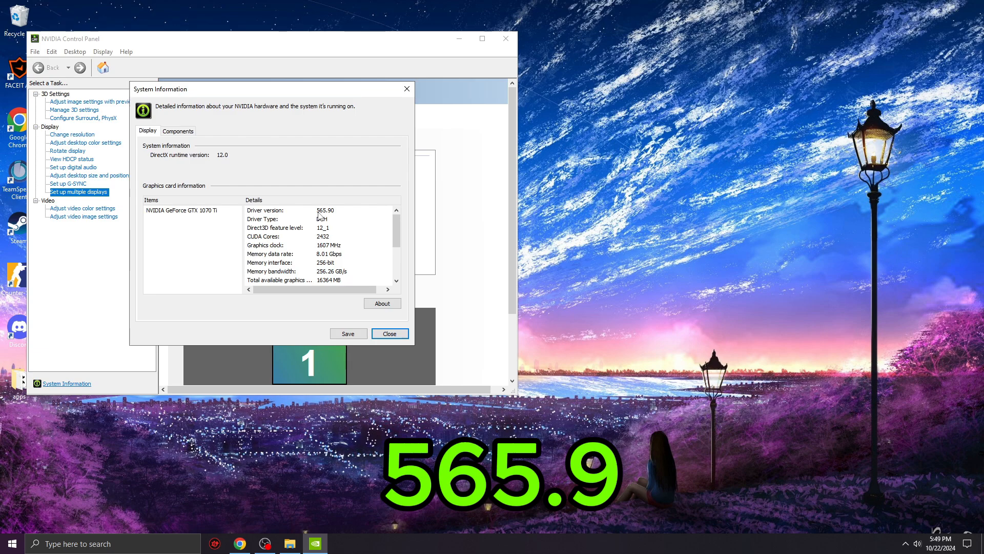
mouse_move(337, 217)
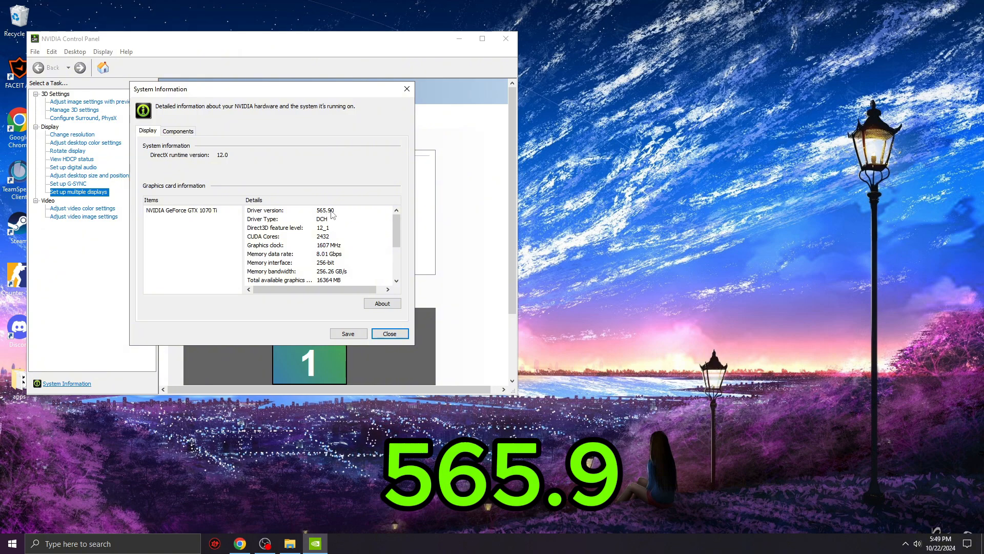
left_click(389, 333)
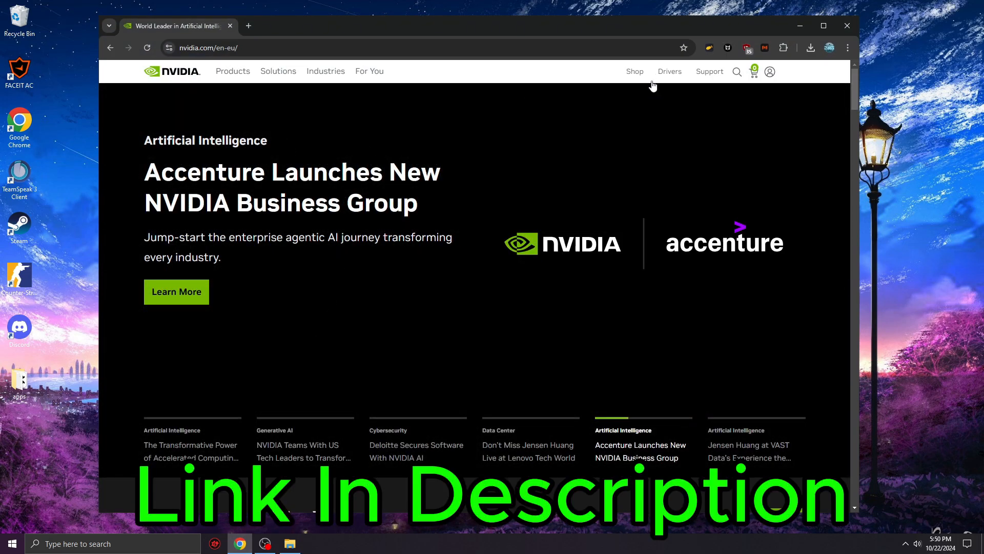
- Search NVIDIA's Drivers page for GeForce GTX 1070 Ti drivers
left_click(669, 71)
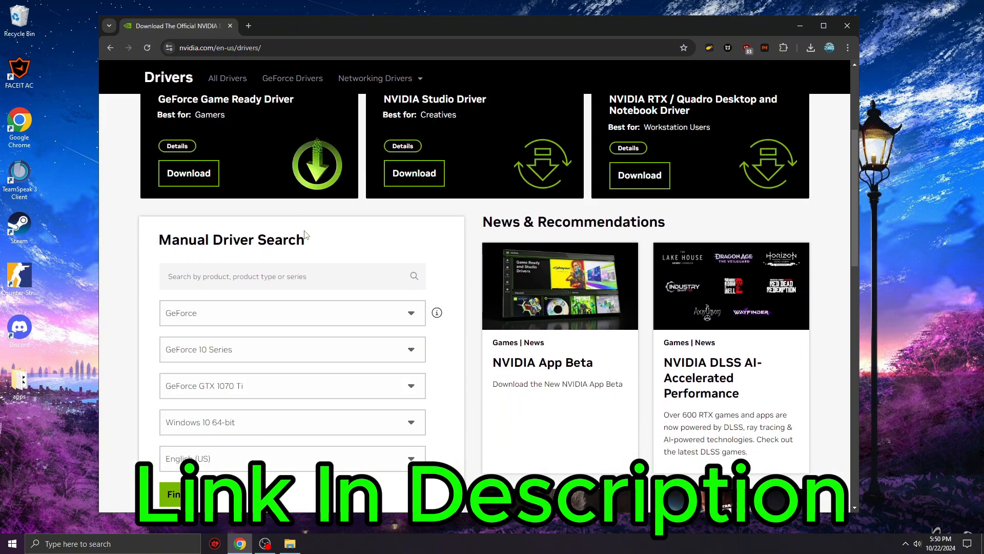
scroll("down", 3)
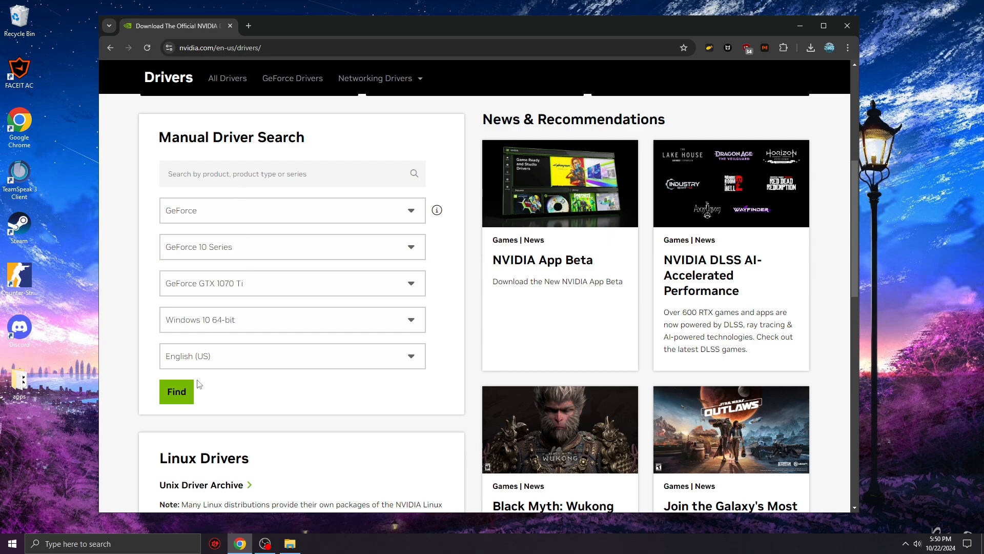
left_click(176, 391)
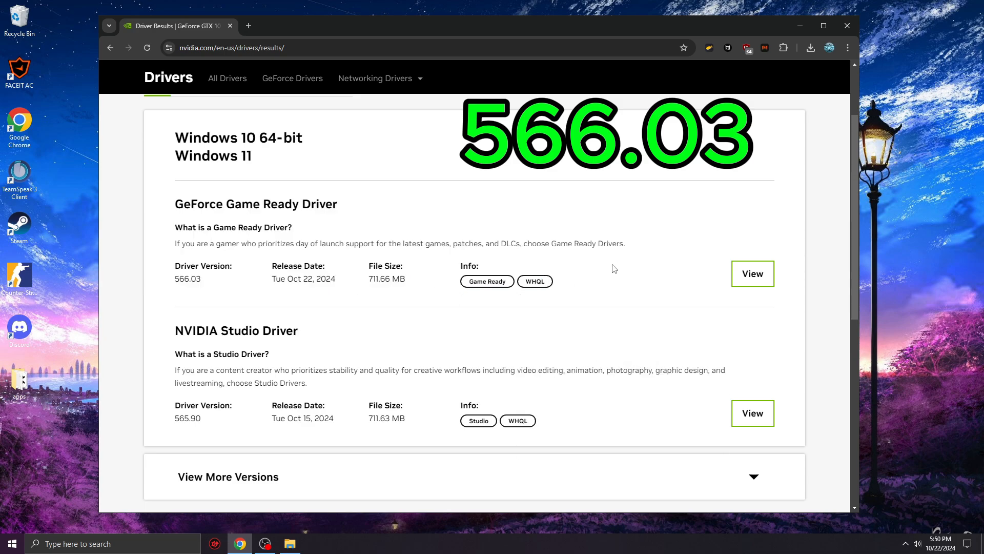
- Download Game Ready Driver 566.03 and launch the installer package
left_click(752, 273)
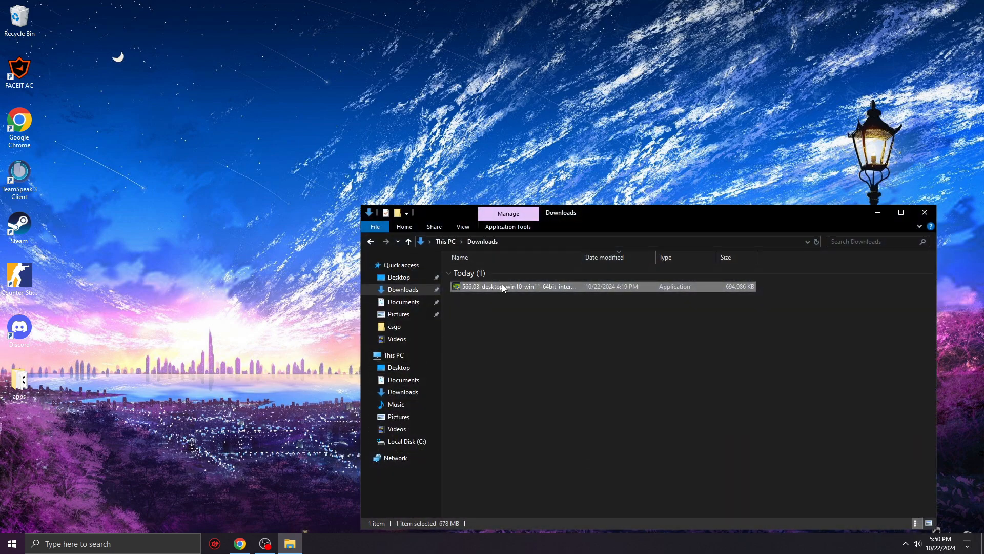
double_click(515, 286)
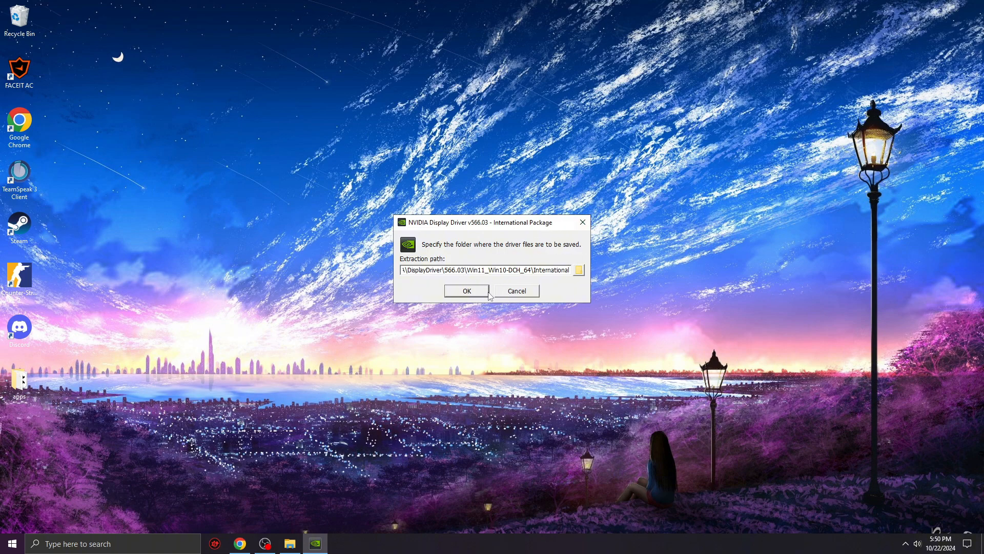
- Extract the driver files to the default folder and pass the system check
left_click(466, 290)
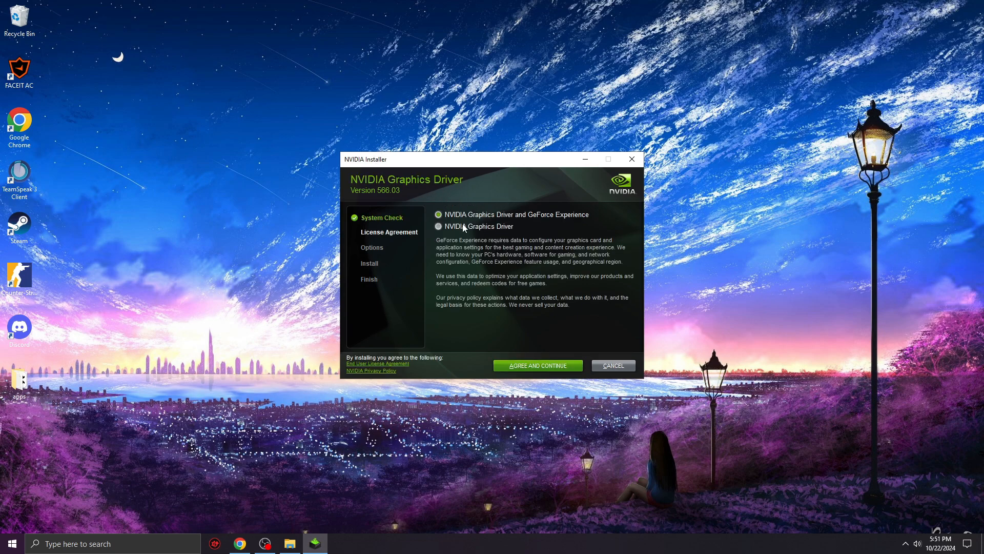
left_click(439, 226)
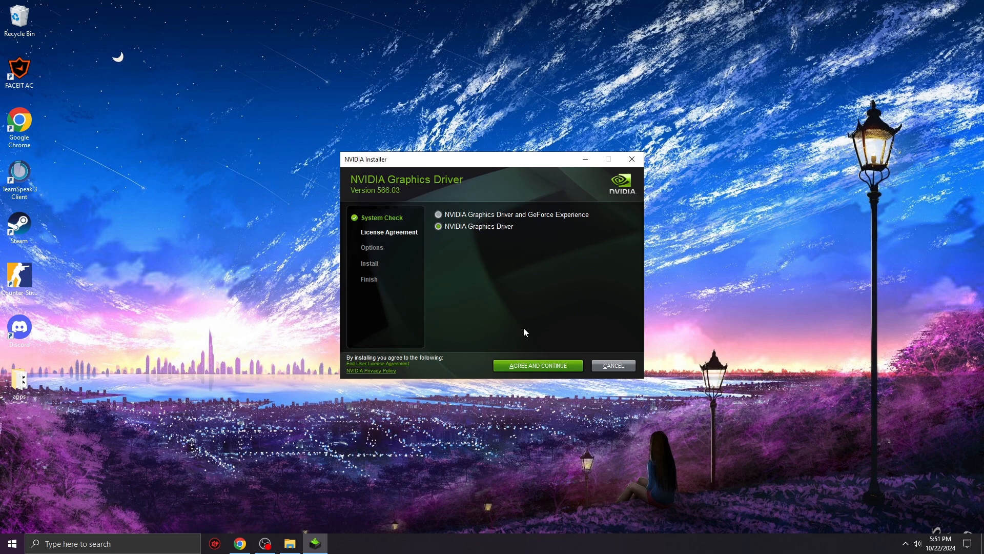
- Choose NVIDIA Graphics Driver only and accept the license agreement
left_click(438, 226)
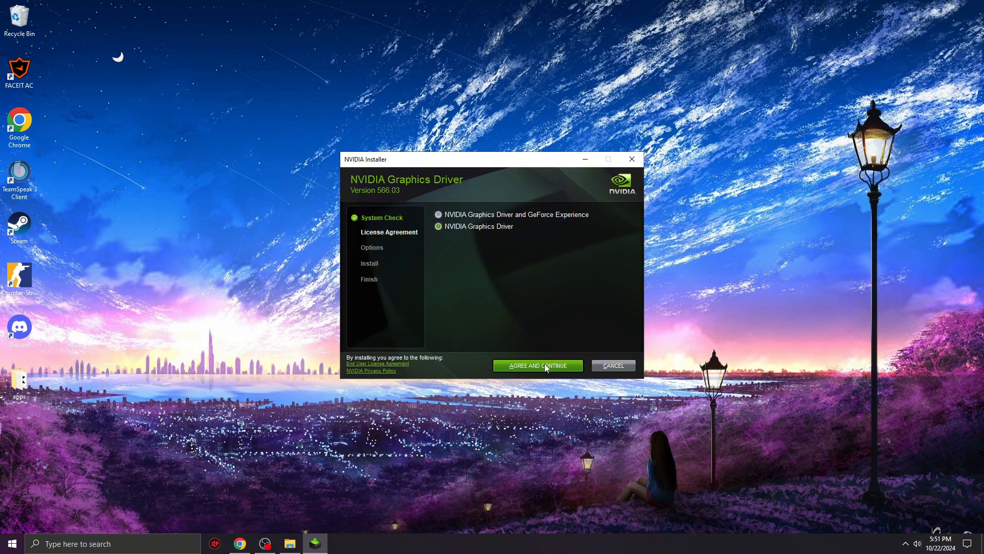
left_click(537, 365)
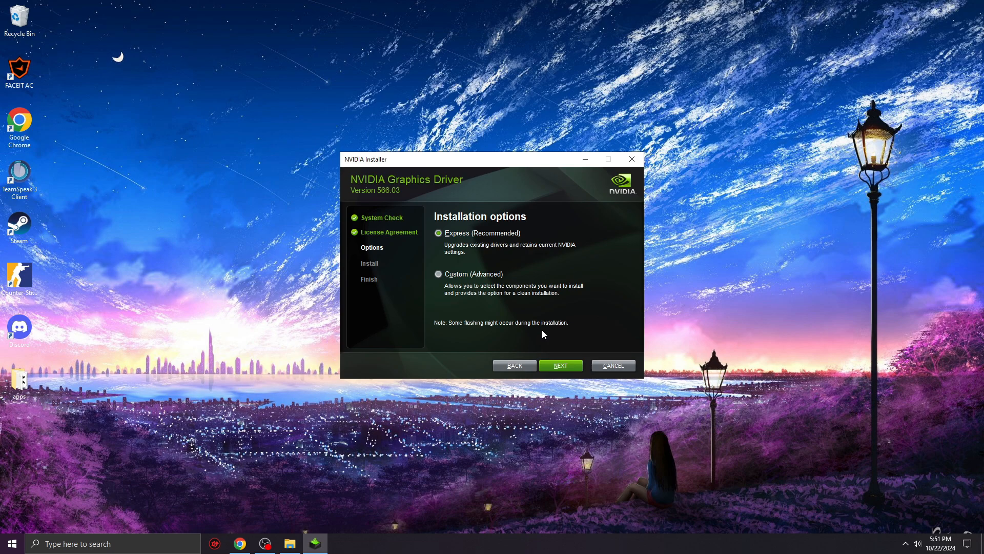
left_click(560, 366)
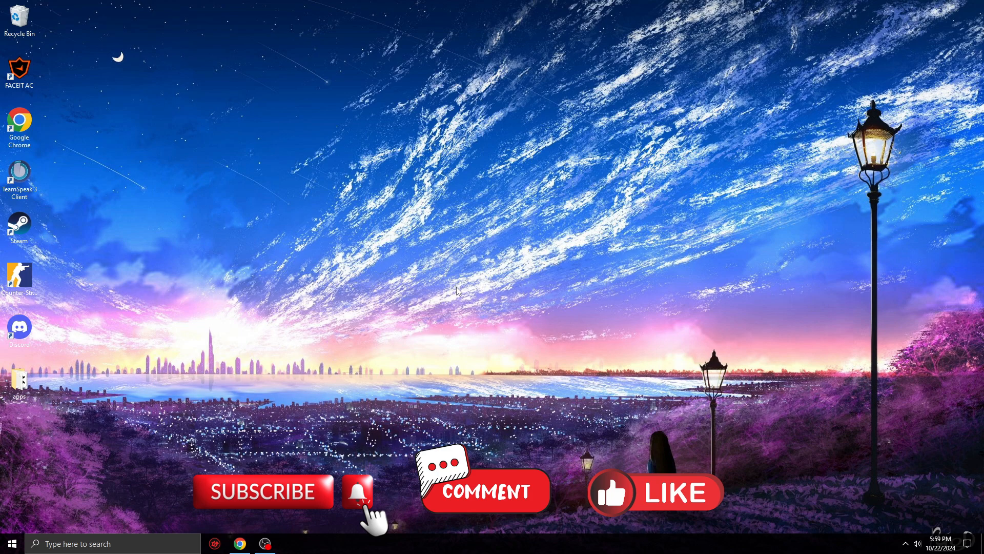
mouse_move(456, 241)
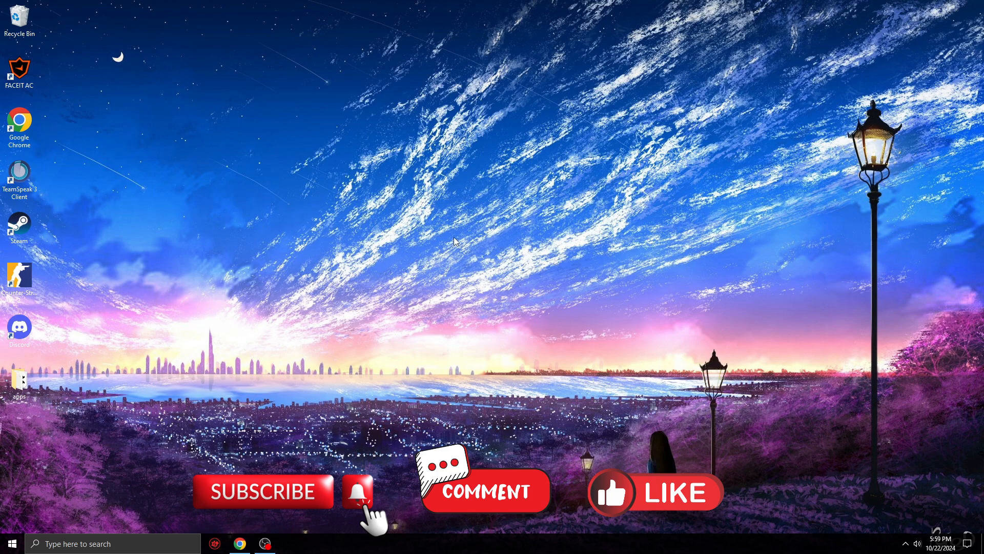